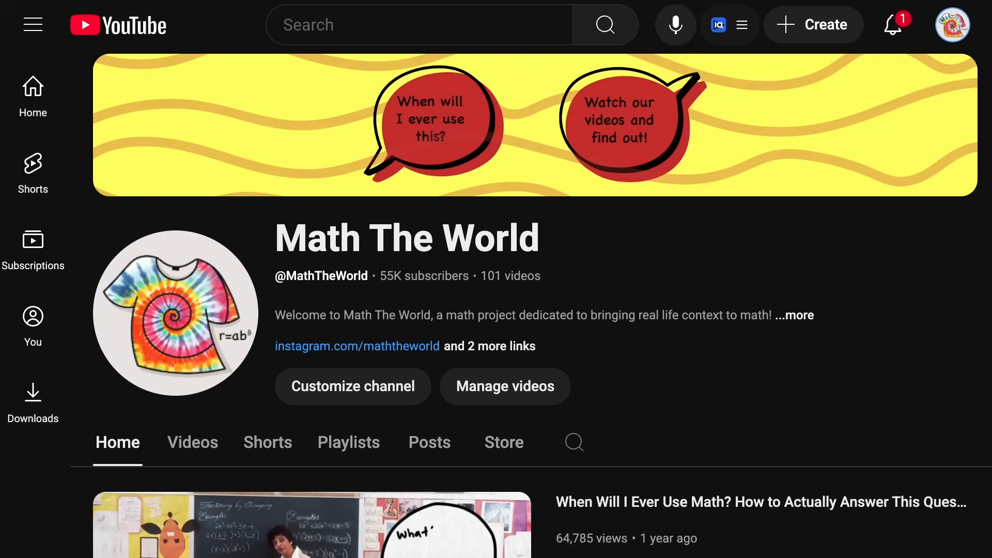
{"action": "left_click", "coordinate": [797, 316]}
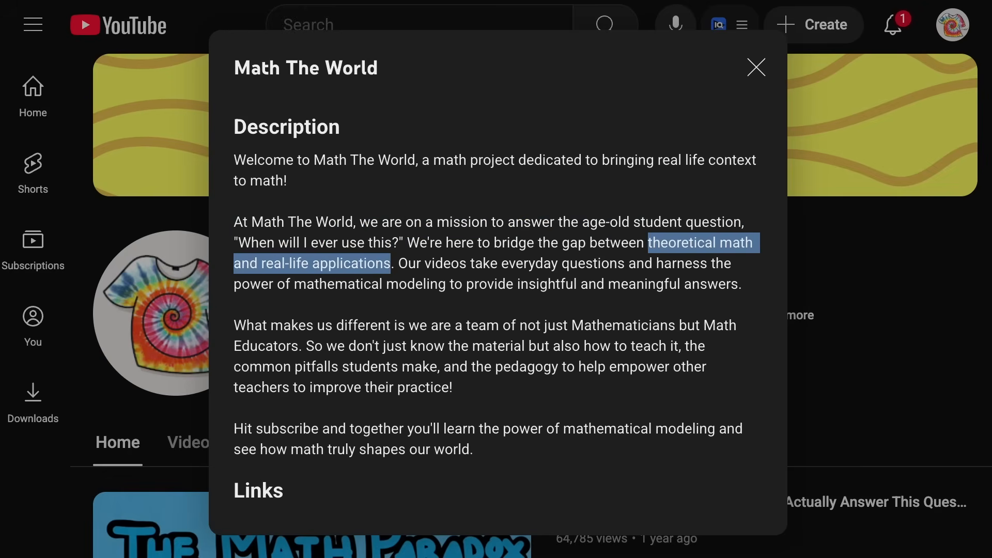
{"action": "left_click_drag", "start_coordinate": [397, 263], "coordinate": [747, 284]}
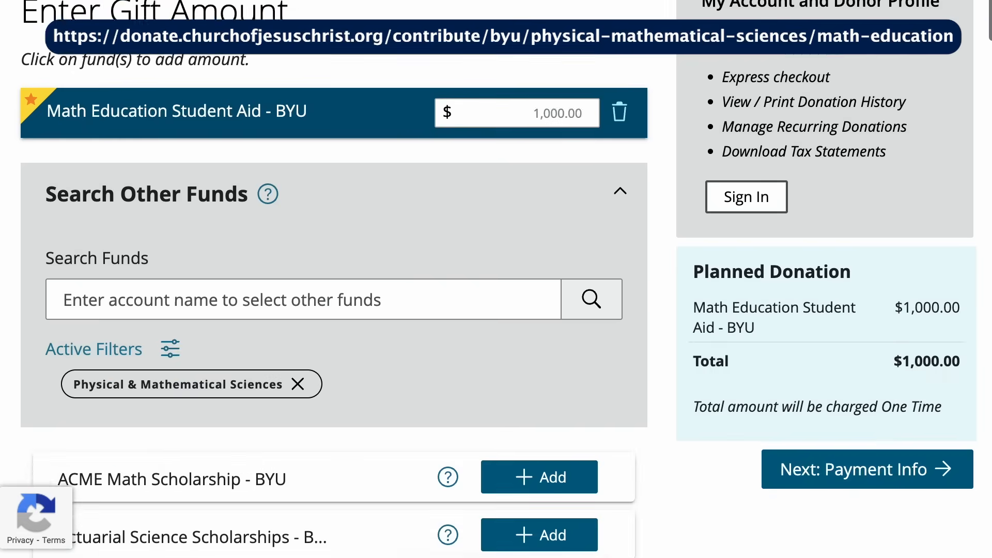
Continue to payment for the $1,000 gift and enter billing address 1111 in Provo.
{"action": "left_click", "coordinate": [867, 469]}
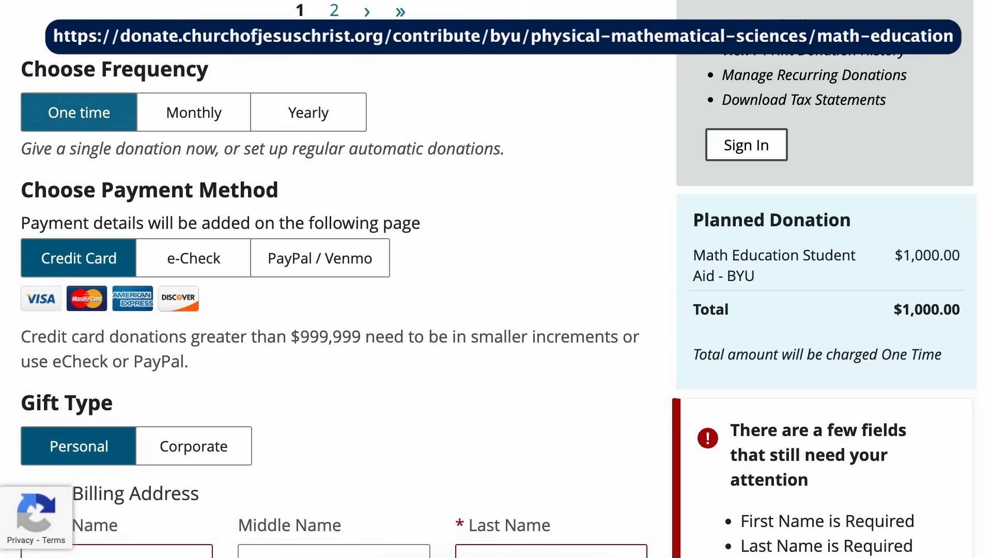
{"action": "scroll", "scroll_direction": "down", "scroll_amount": 3}
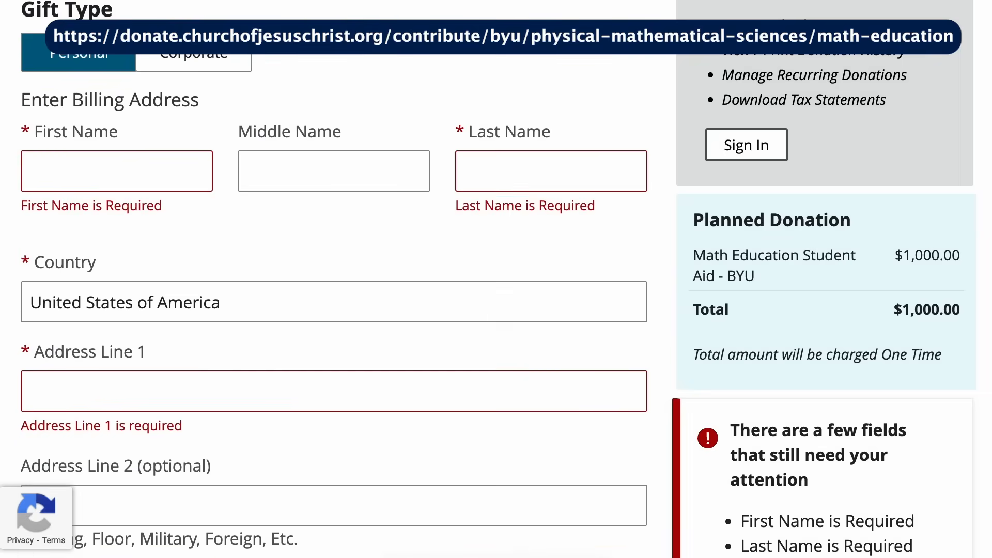
{"action": "type", "text": "1111"}
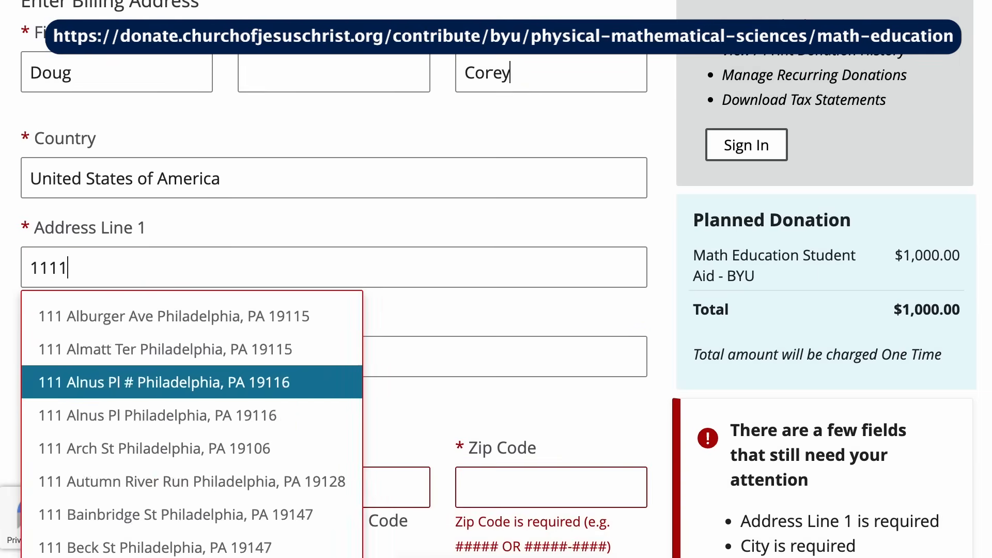
{"action": "type", "text": "Provo"}
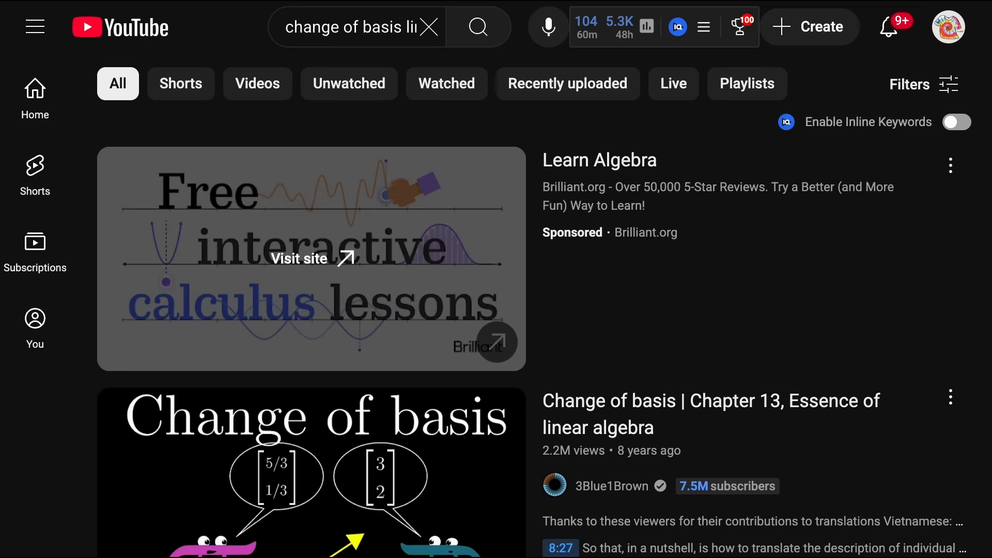
{"action": "scroll", "scroll_direction": "down", "scroll_amount": 3}
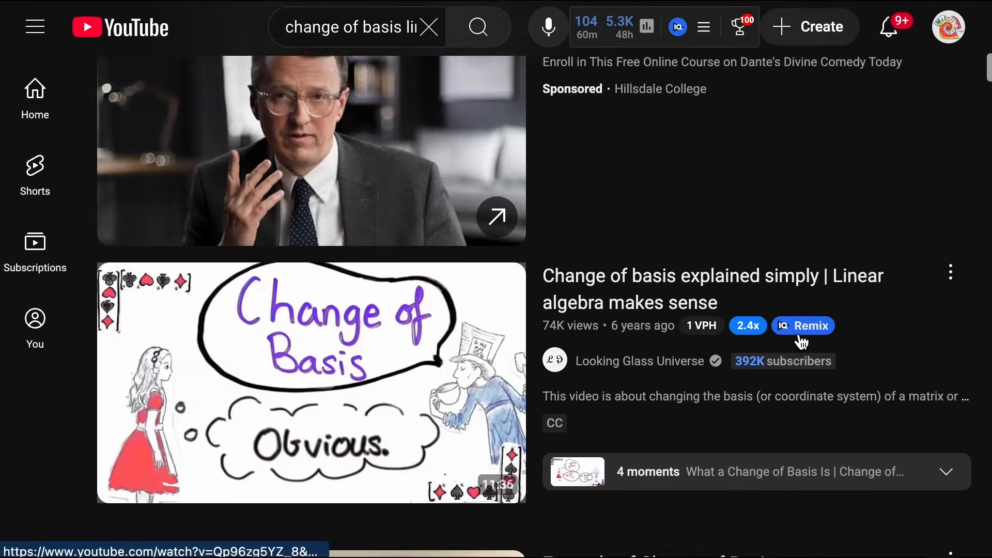
{"action": "scroll", "scroll_direction": "down", "scroll_amount": 3}
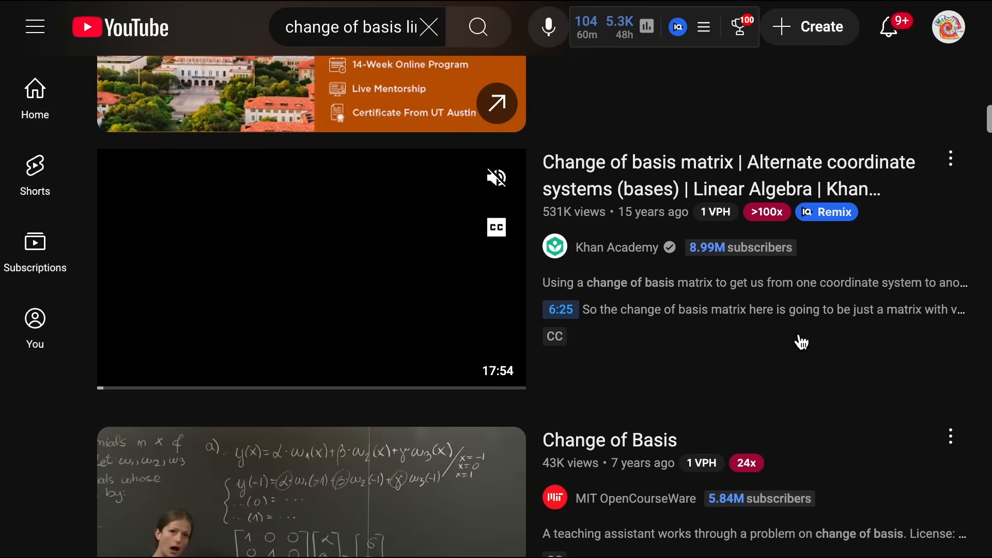
{"action": "scroll", "scroll_direction": "down", "scroll_amount": 3}
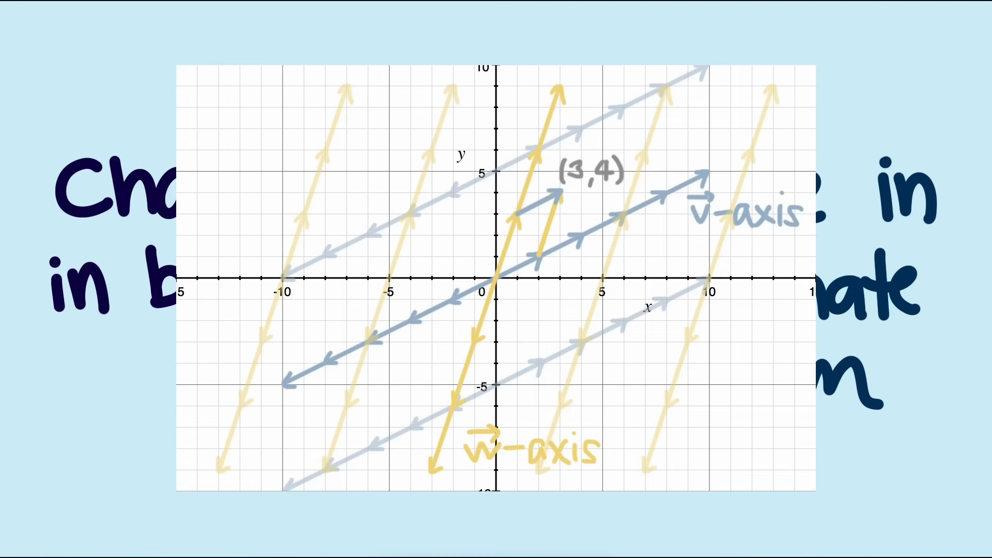
Draw a red arrow labelled 'harder' at the x-axis's left end, then a green mark near the origin.
{"action": "left_click_drag", "start_coordinate": [218, 232], "coordinate": [217, 266]}
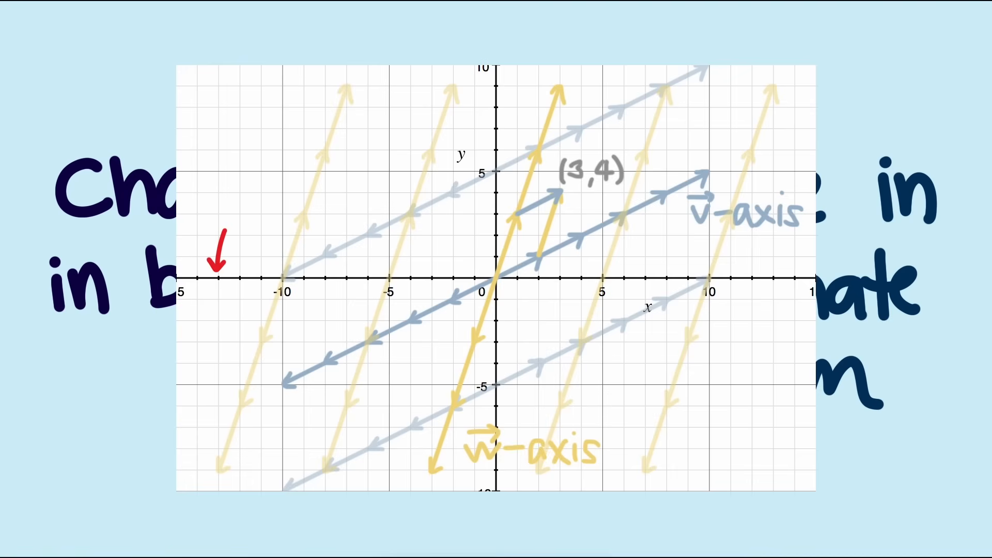
{"action": "type", "text": "harder"}
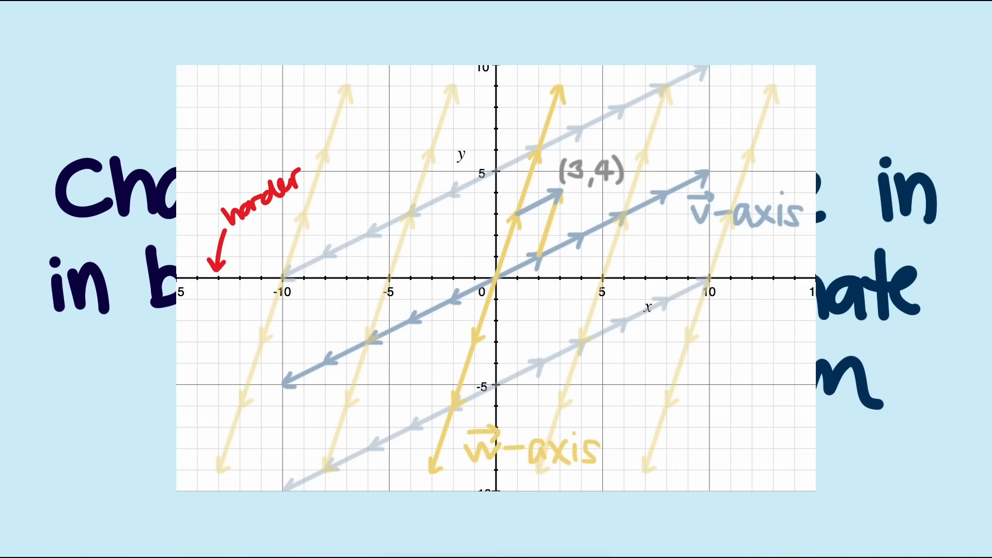
{"action": "left_click_drag", "start_coordinate": [429, 356], "coordinate": [454, 353]}
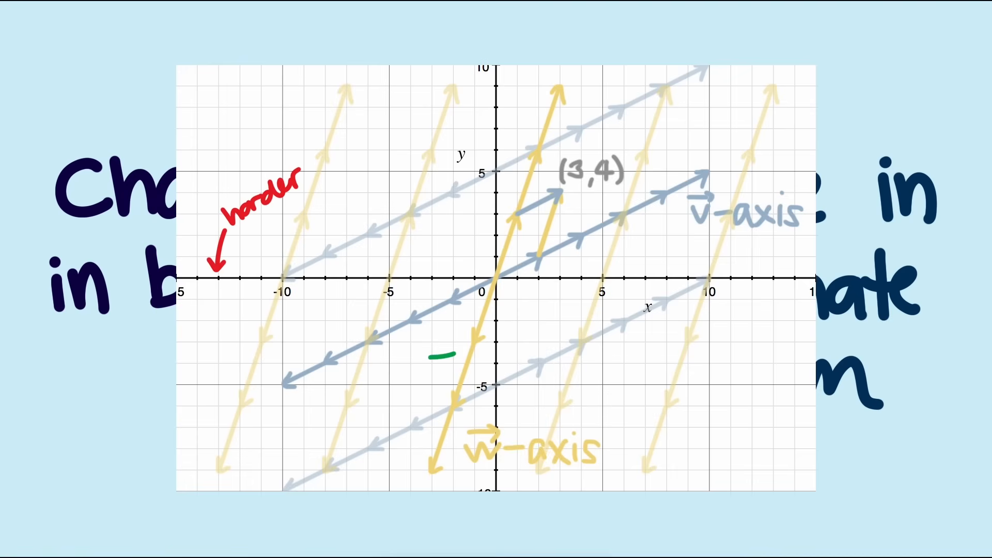